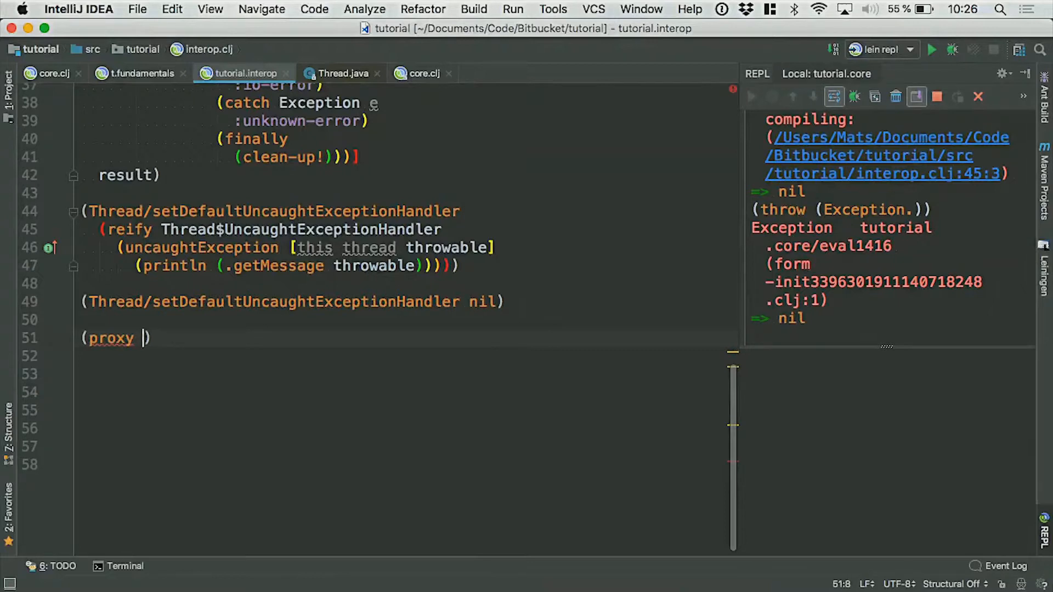
Step: Start a proxy form with a class vector, typing K inside it
type("[]")
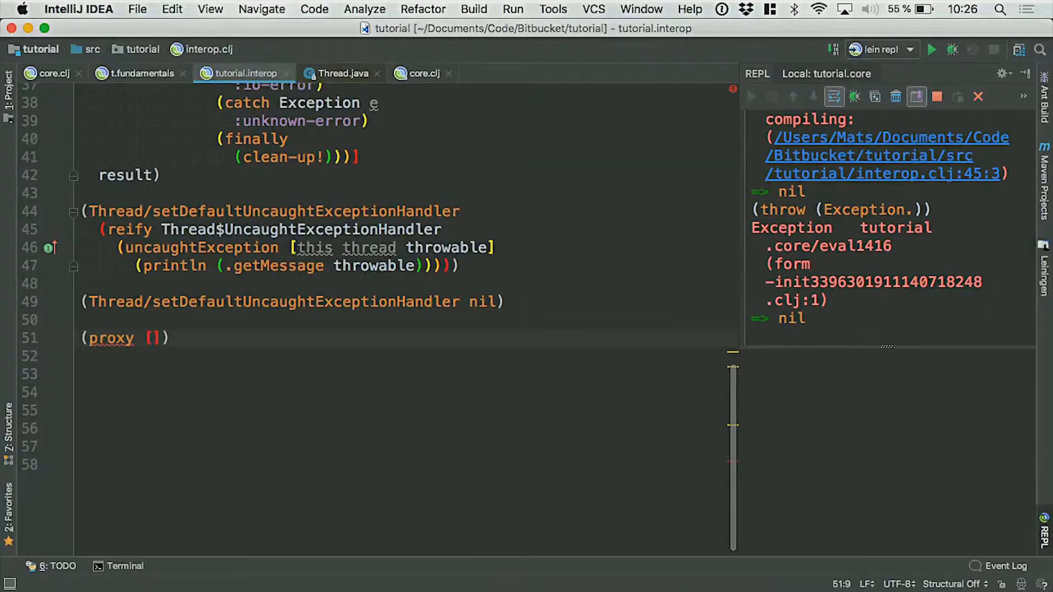
type("K")
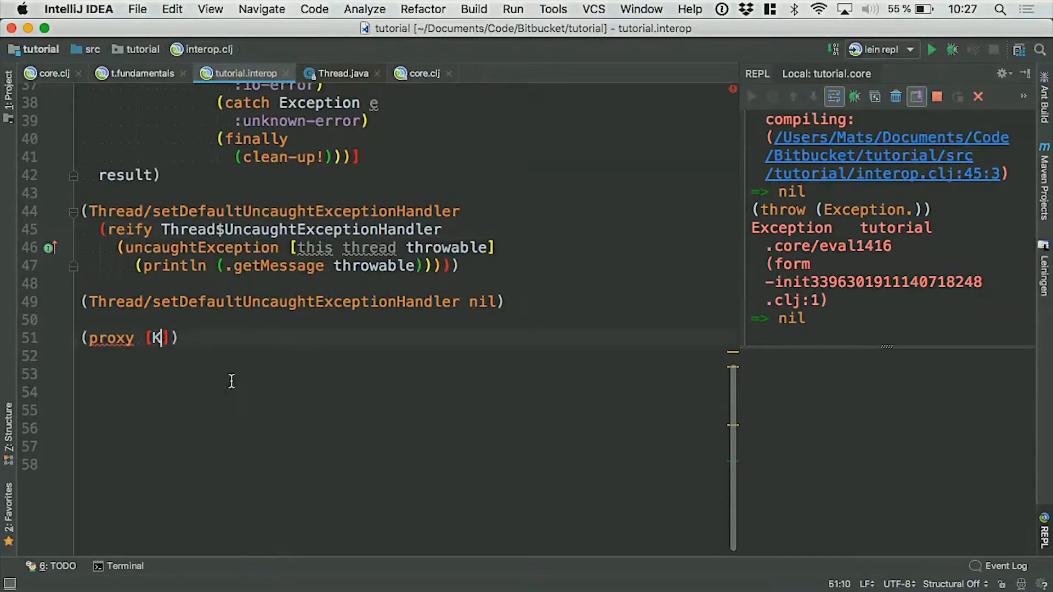
mouse_move(288, 356)
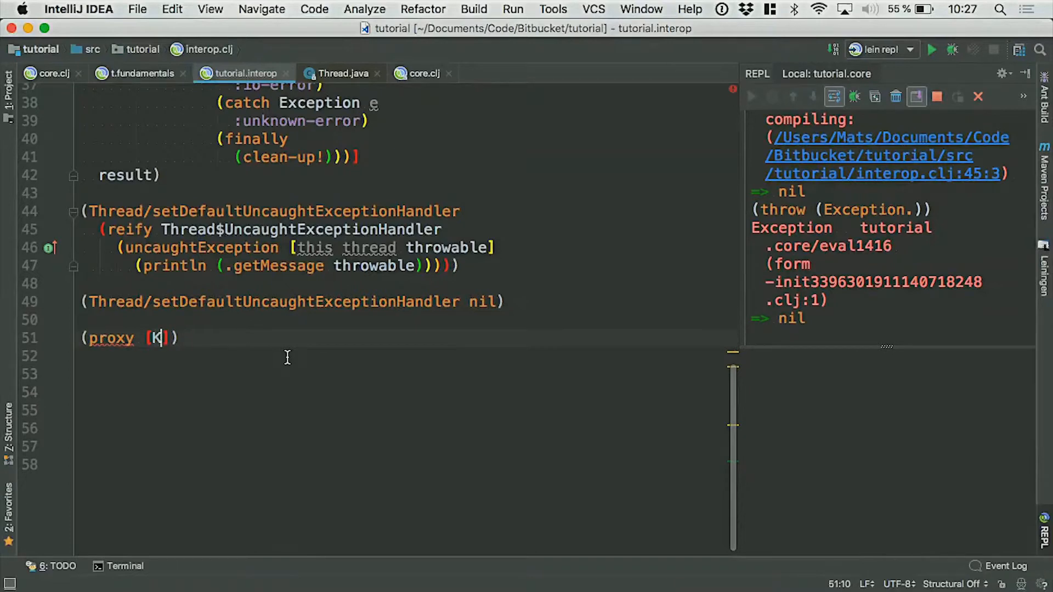
Step: Complete the class as KeyAdapter from java.awt.event and begin the proxy's next argument vector
type("eyAd")
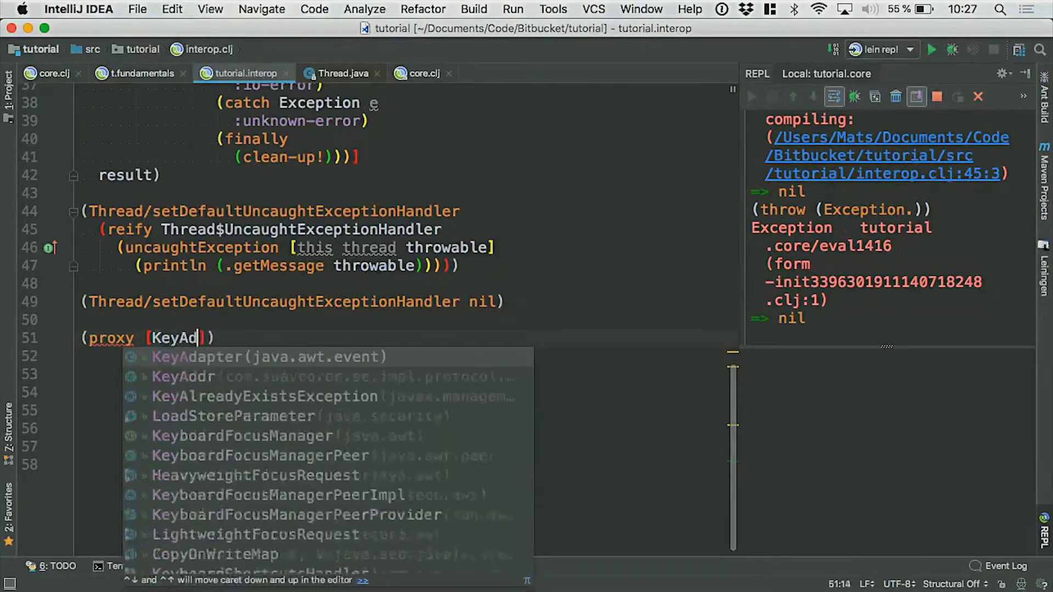
key("Tab")
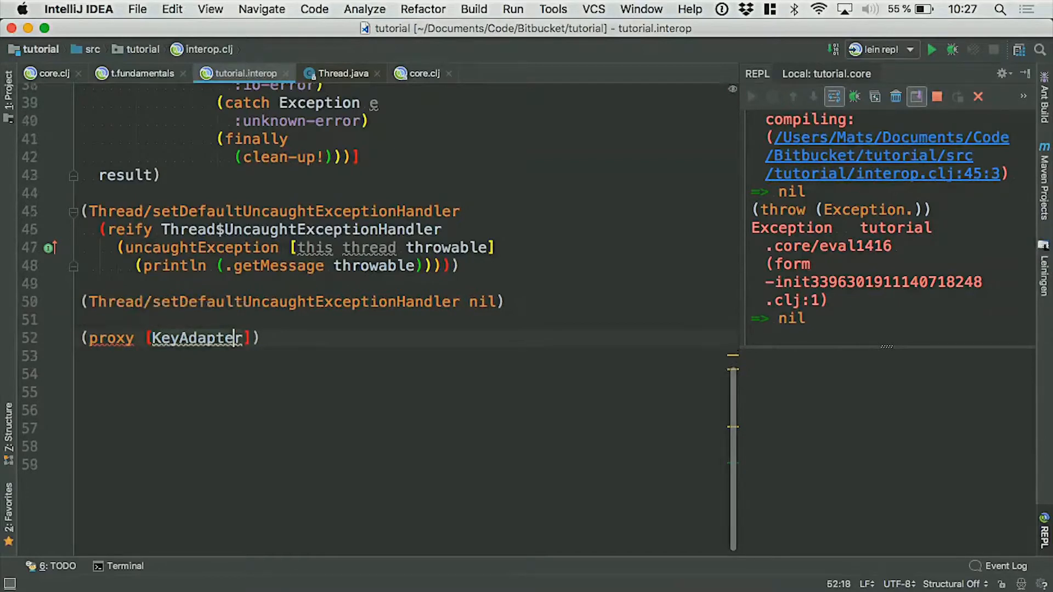
key("enter")
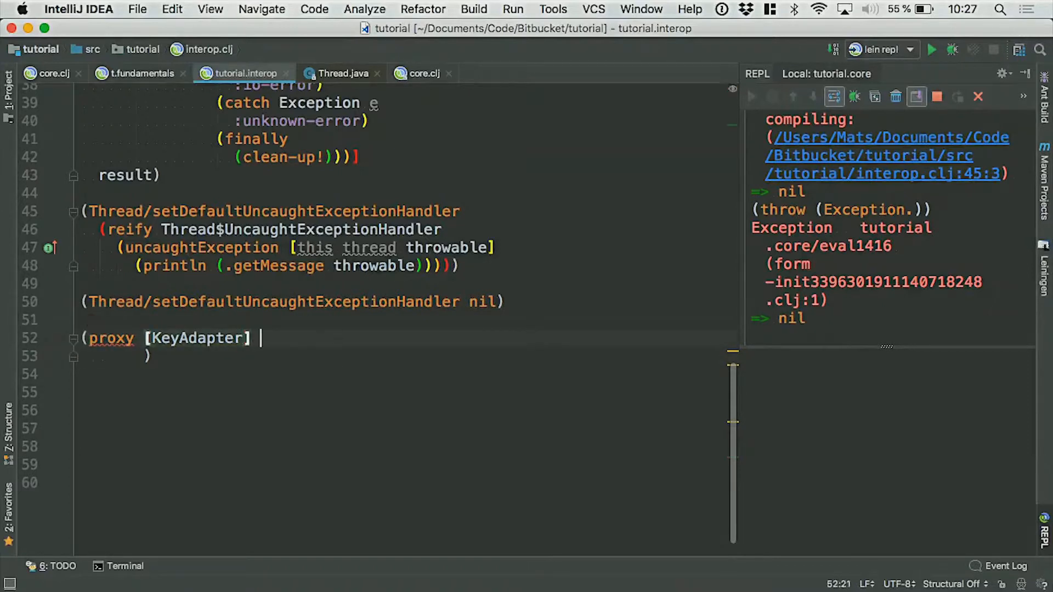
type("[]")
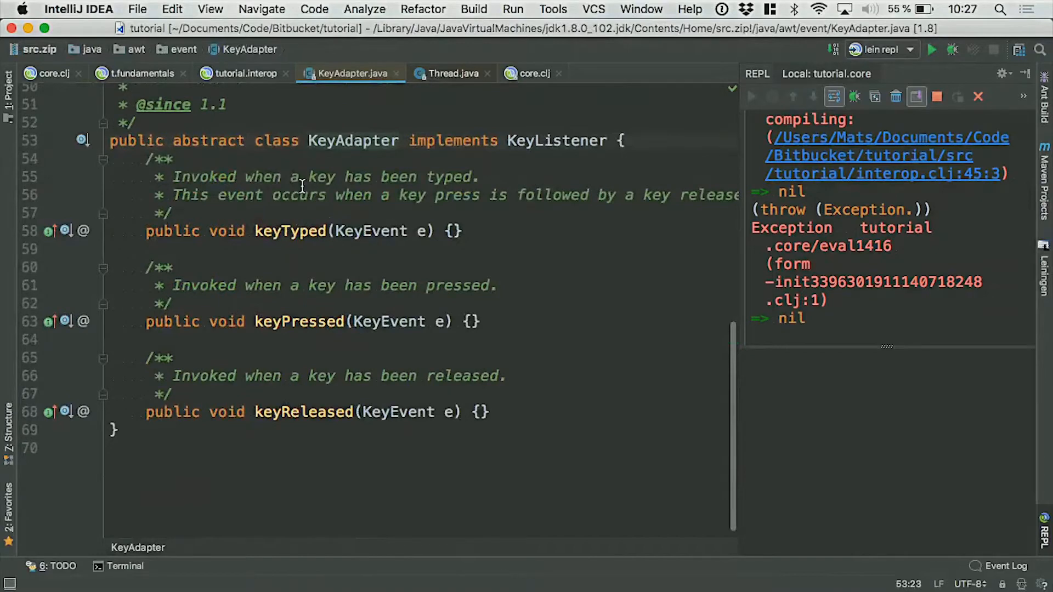
mouse_move(269, 443)
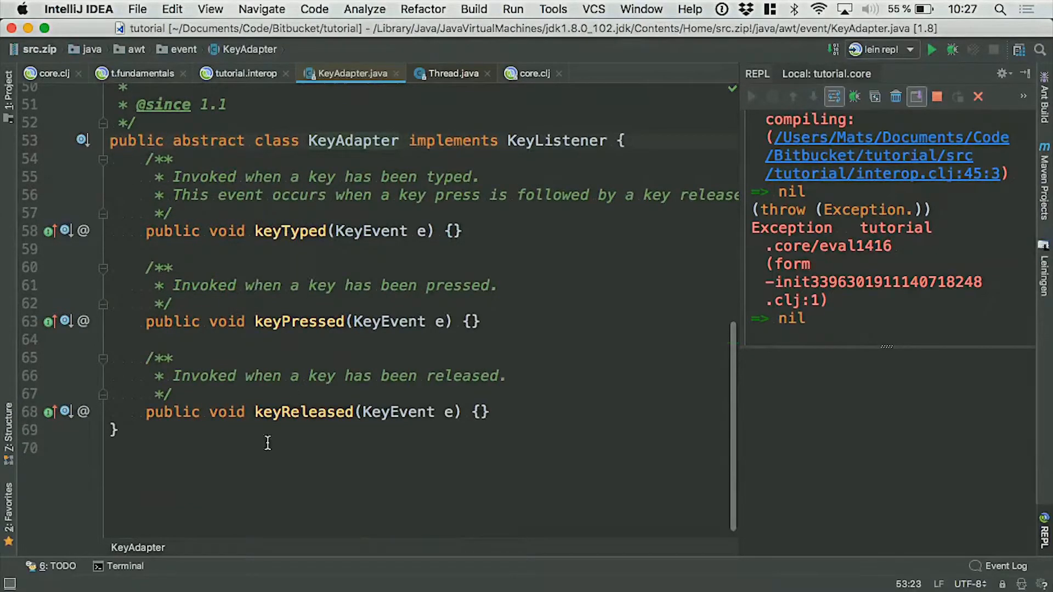
mouse_move(326, 178)
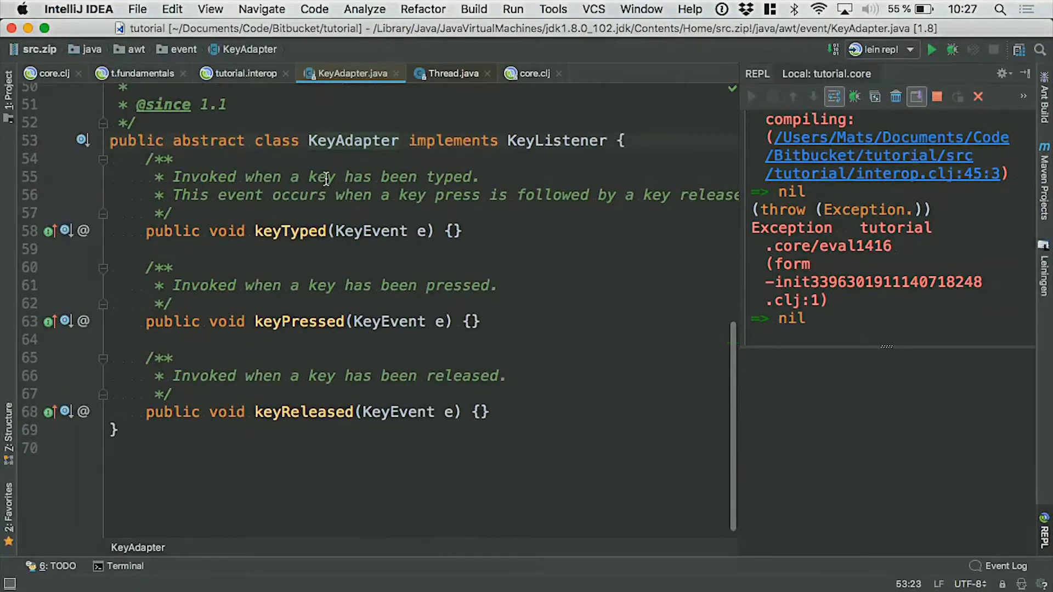